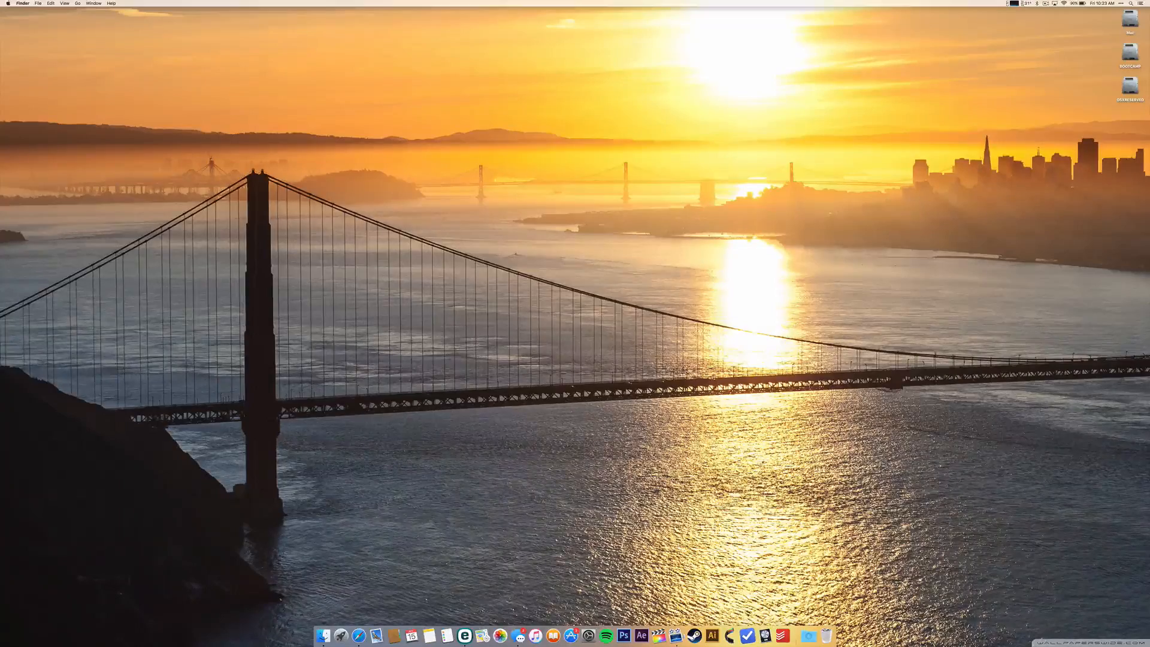
# Open System Preferences to the Displays Arrangement tab showing the two connected displays.
pyautogui.click(589, 636)
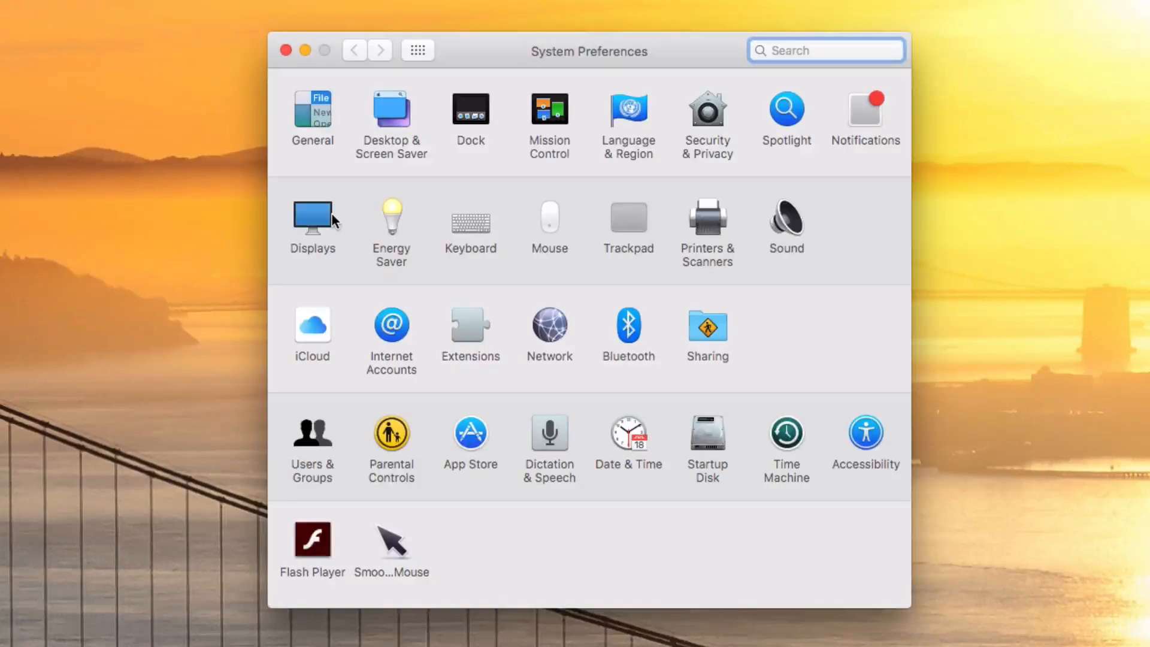
pyautogui.click(312, 216)
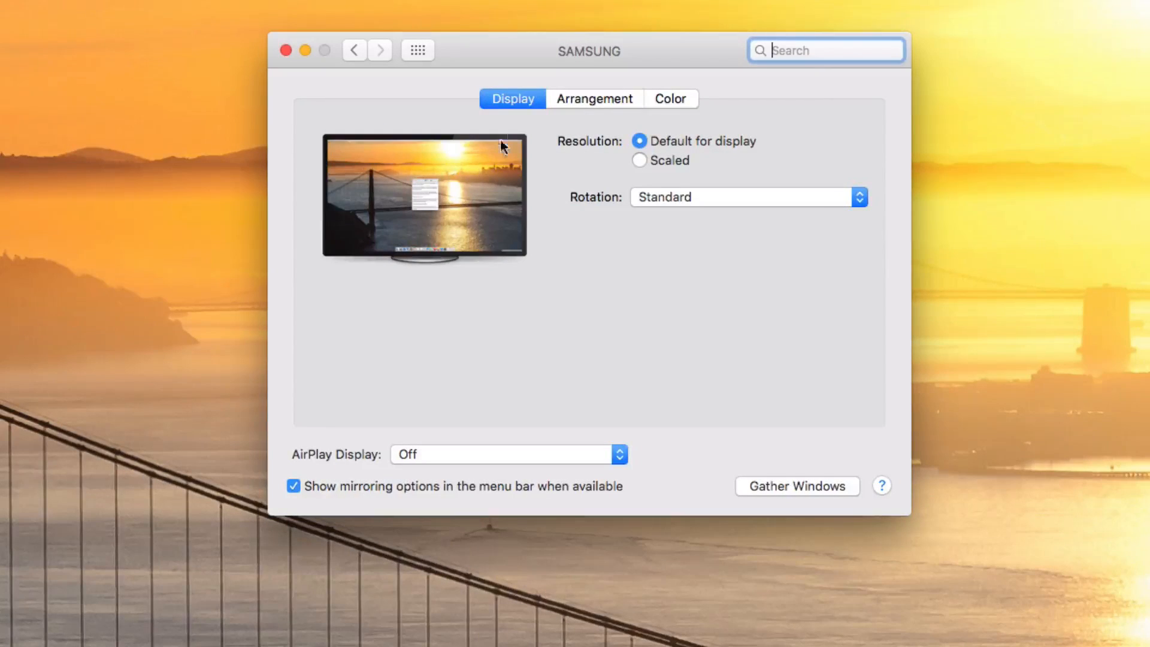
pyautogui.click(594, 99)
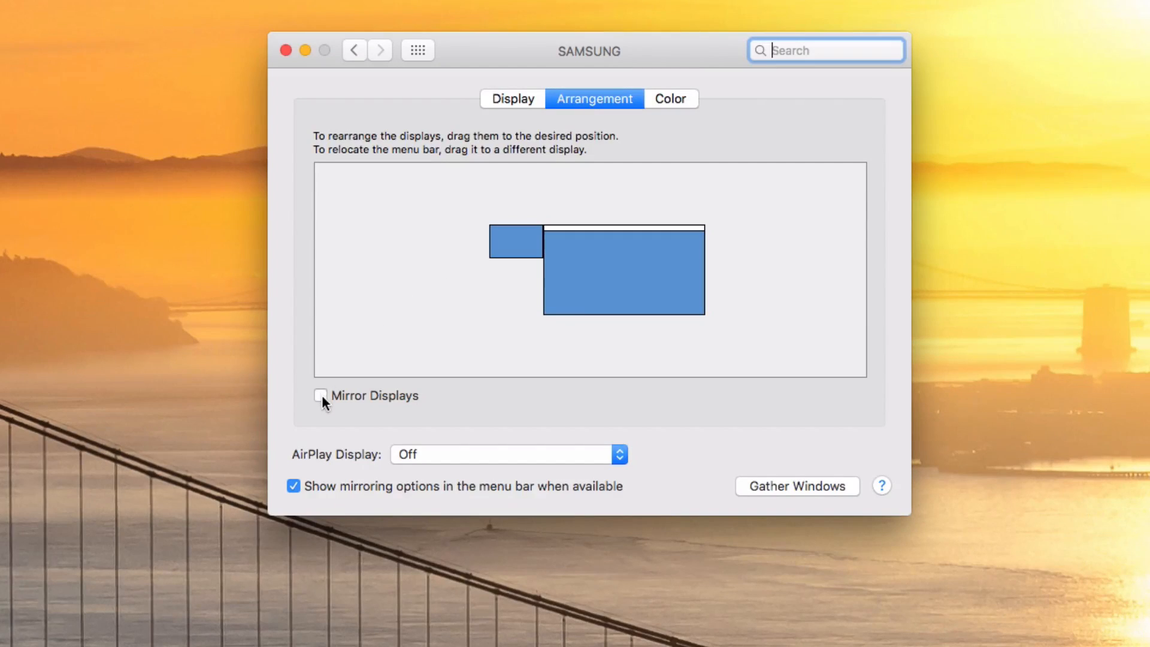
# Turn Mirror Displays on for the Samsung TV, then switch it back off.
pyautogui.click(320, 396)
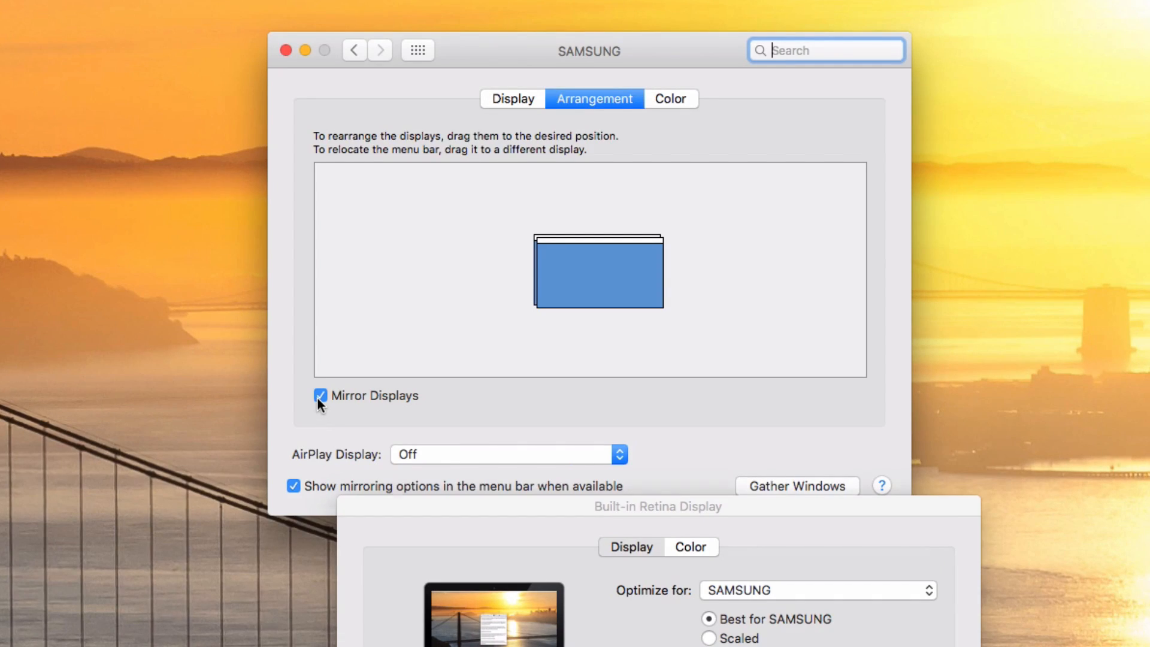
pyautogui.click(321, 396)
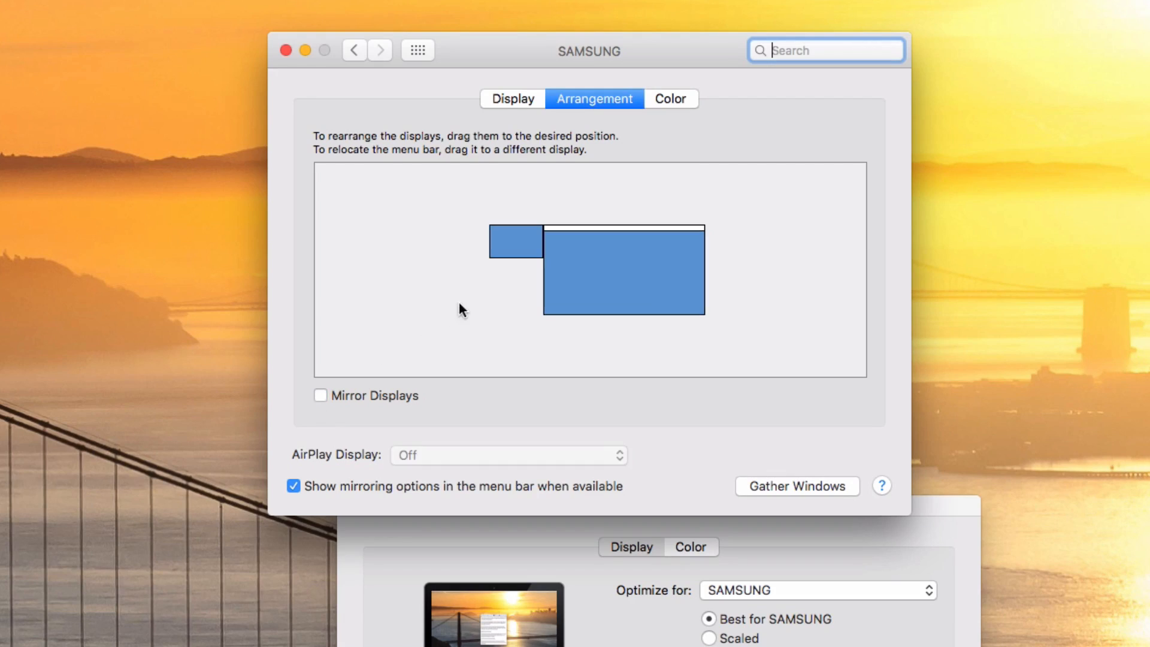